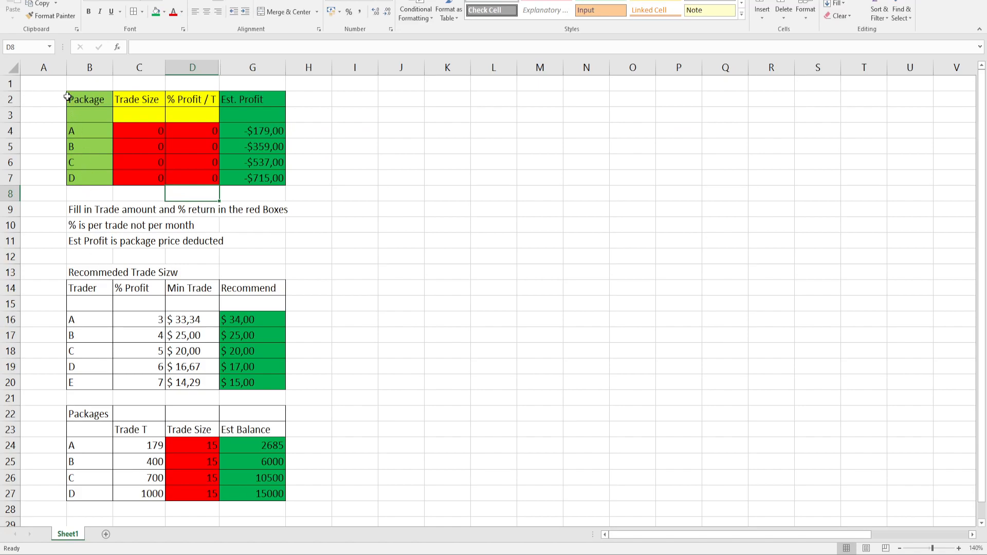
Step: Review the package profit table, its Trade Size inputs and estimated profit results
click(88, 99)
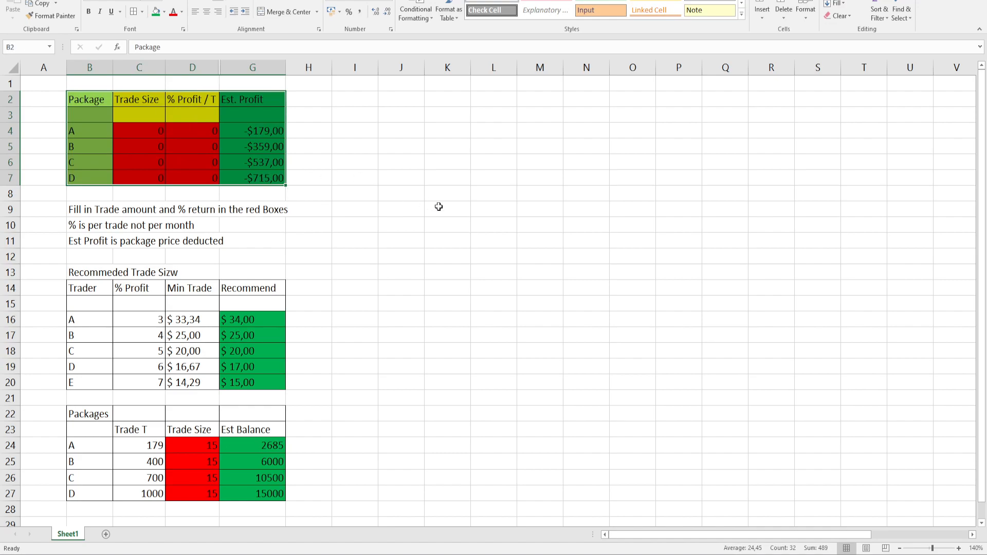
click(400, 162)
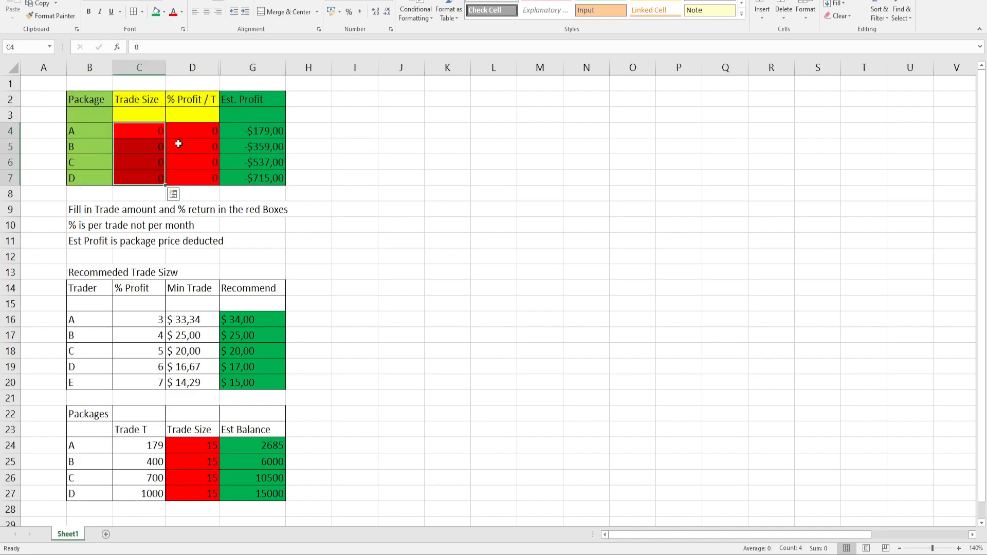
click(354, 162)
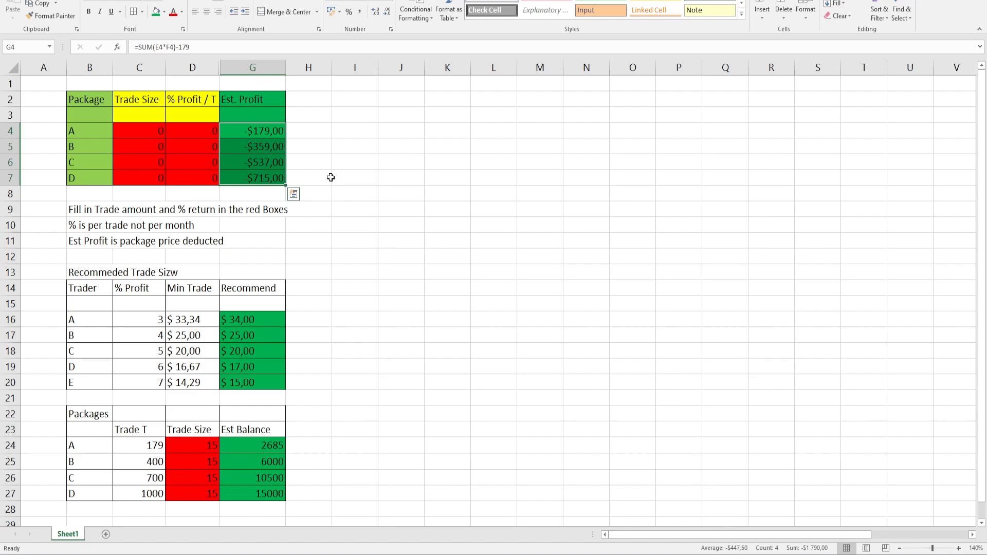
mouse_move(393, 235)
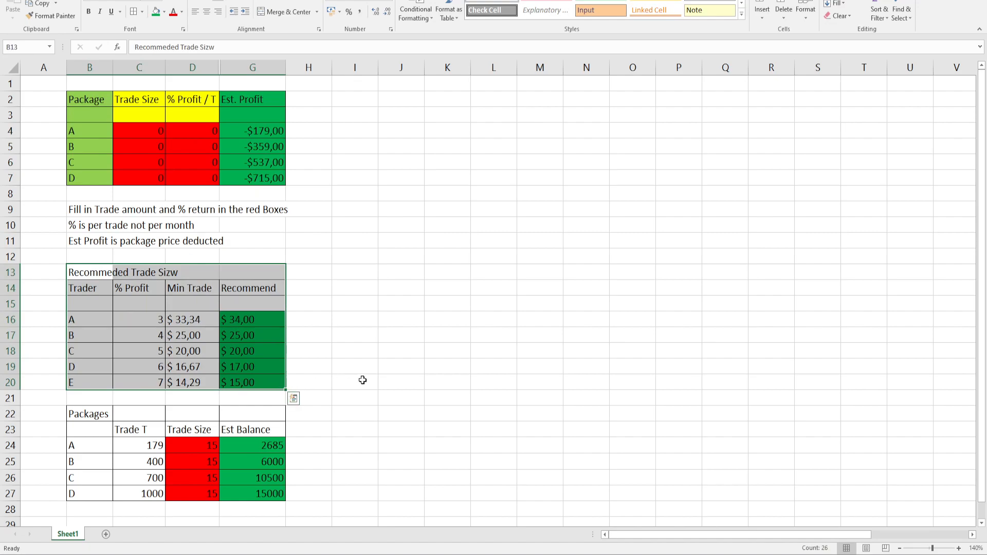
mouse_move(212, 285)
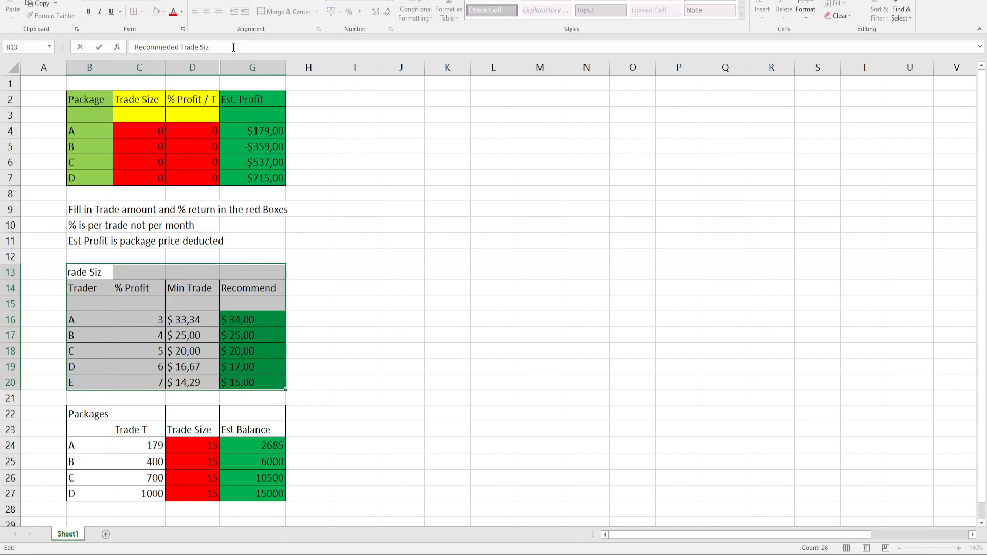
Step: Add the missing 'e' so the trader table title ends in 'Trade Size' and confirm it
text(e)
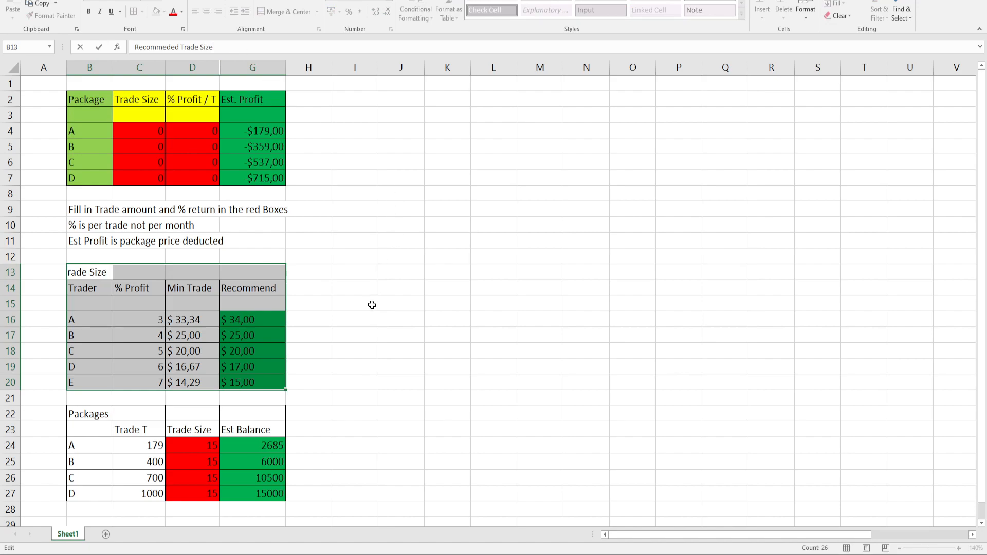
click(355, 303)
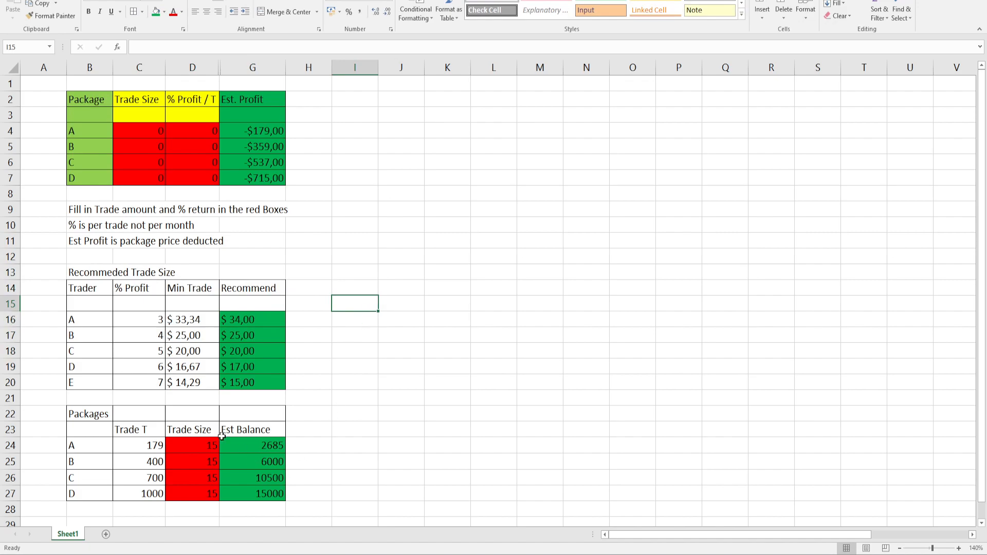
click(89, 319)
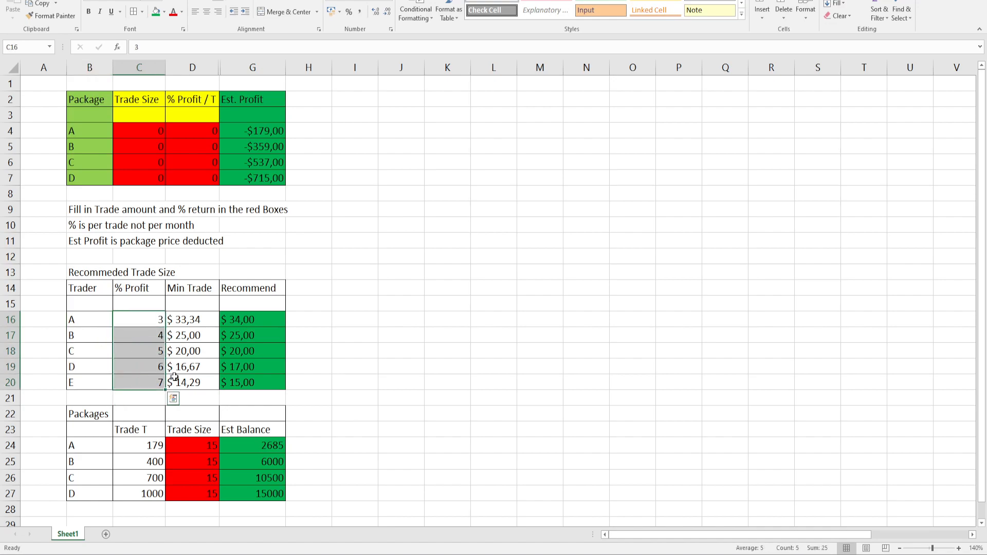
mouse_move(359, 369)
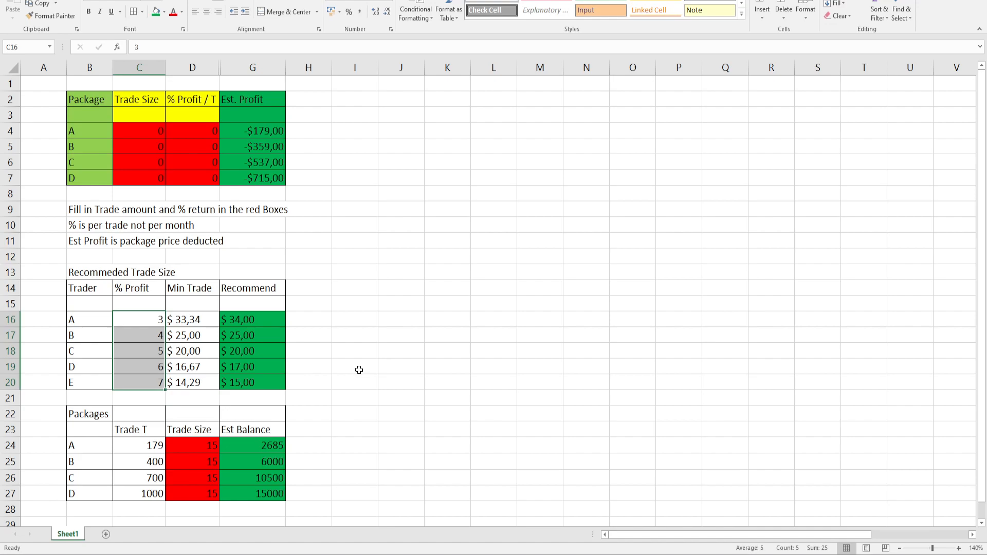
click(355, 366)
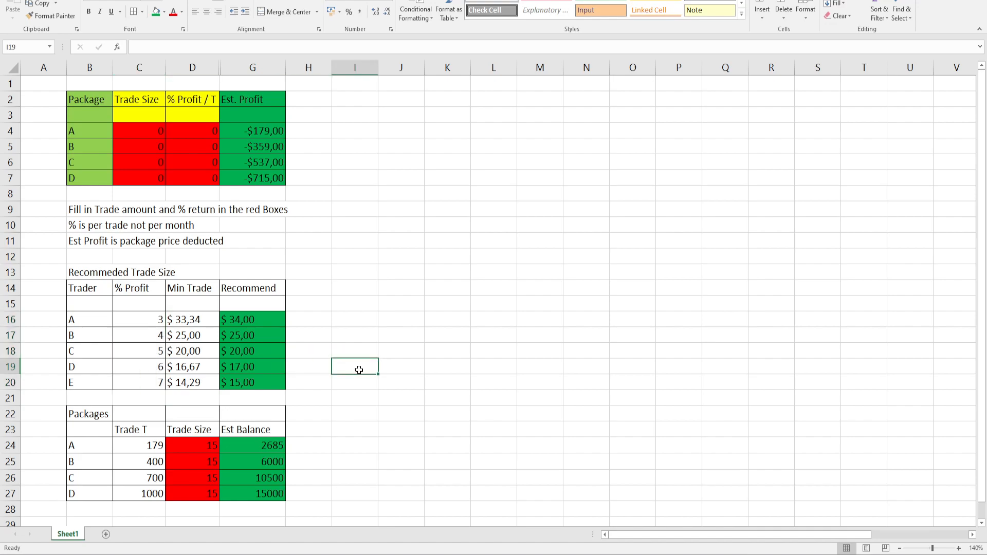
mouse_move(261, 226)
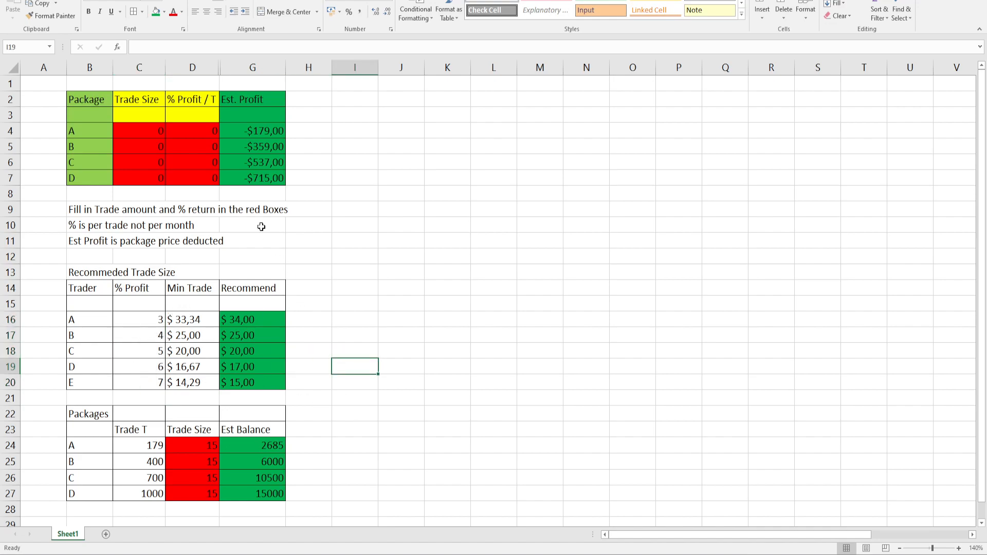
mouse_move(204, 132)
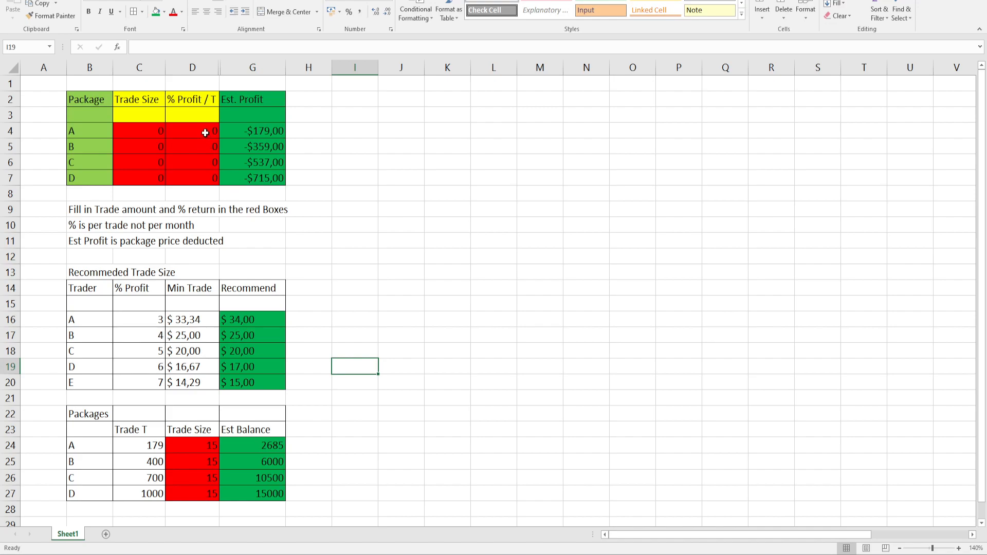
Step: Set every package's % profit per trade to 3
click(192, 130)
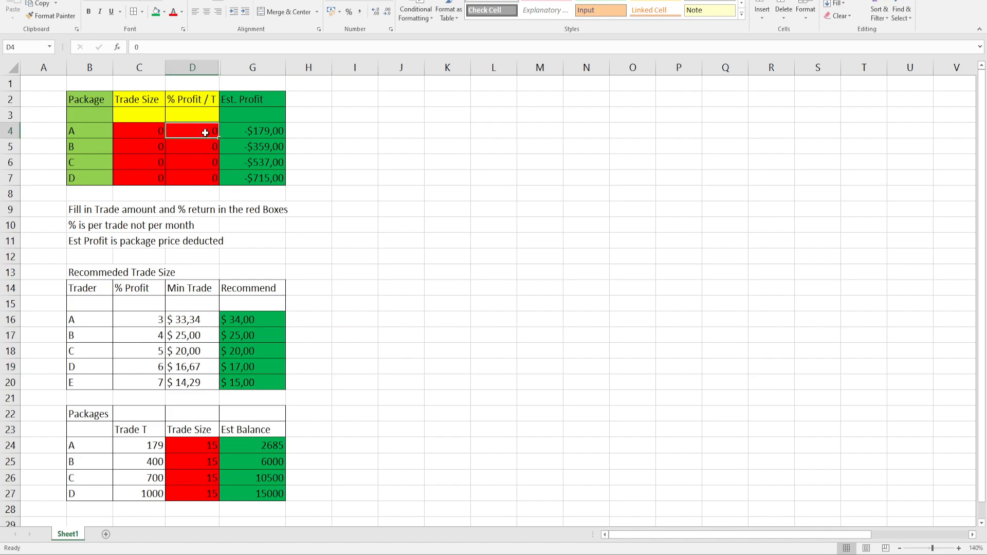
text(3)
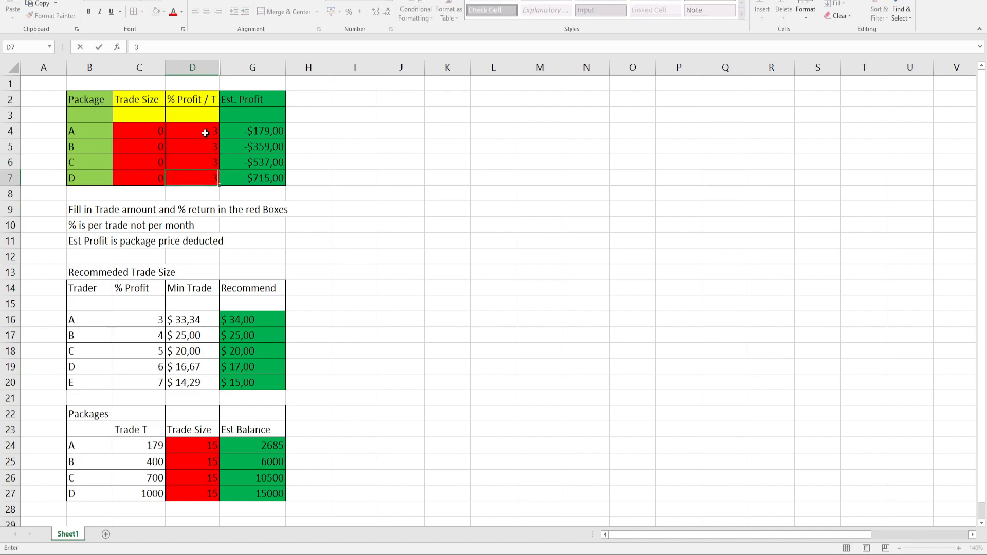
Step: Set every package's trade size to 20, then to 25, recalculating estimated profits
click(139, 178)
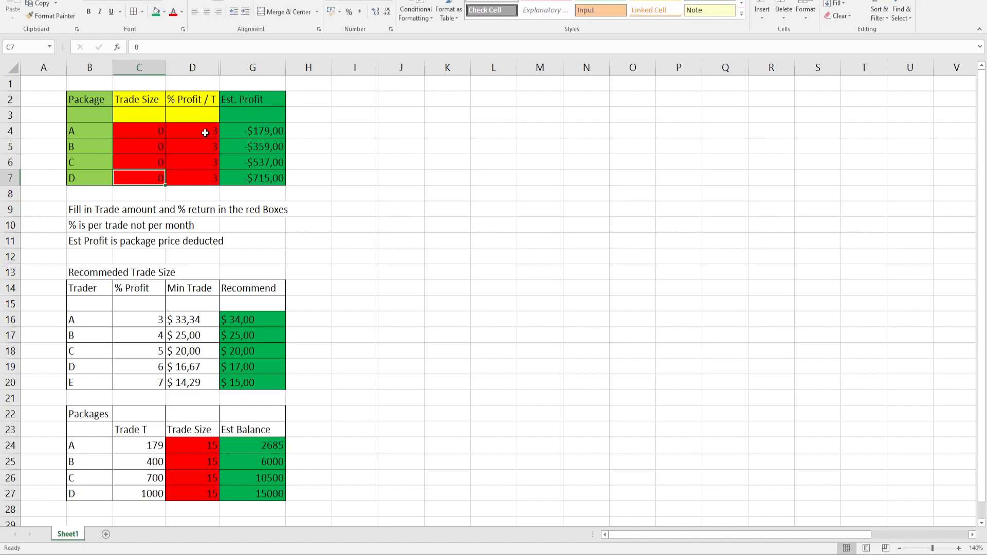
click(139, 130)
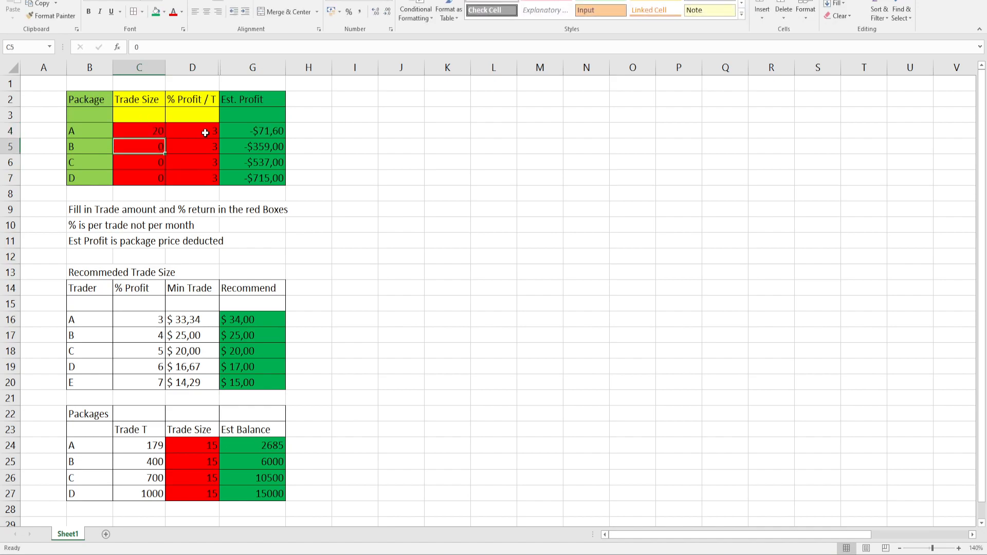
text(20)
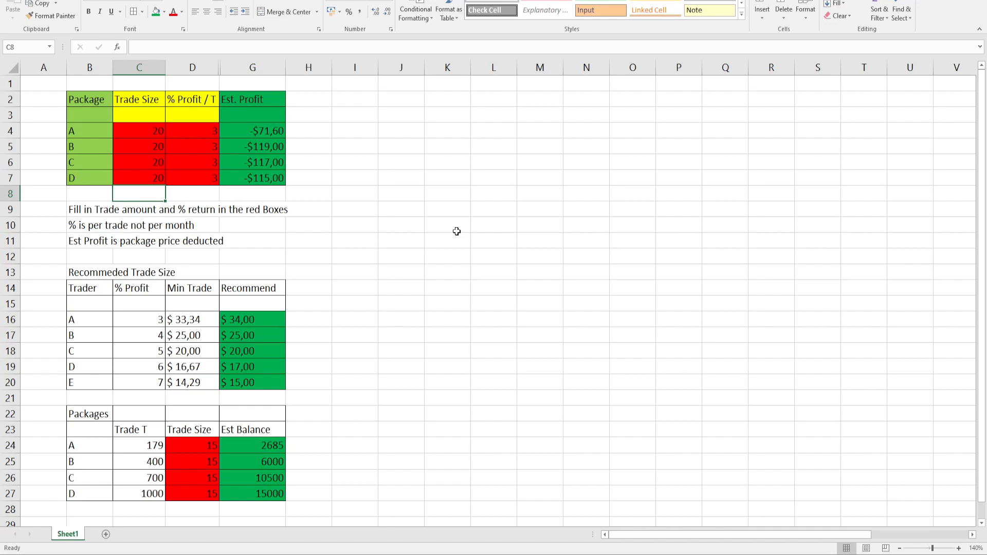
click(138, 131)
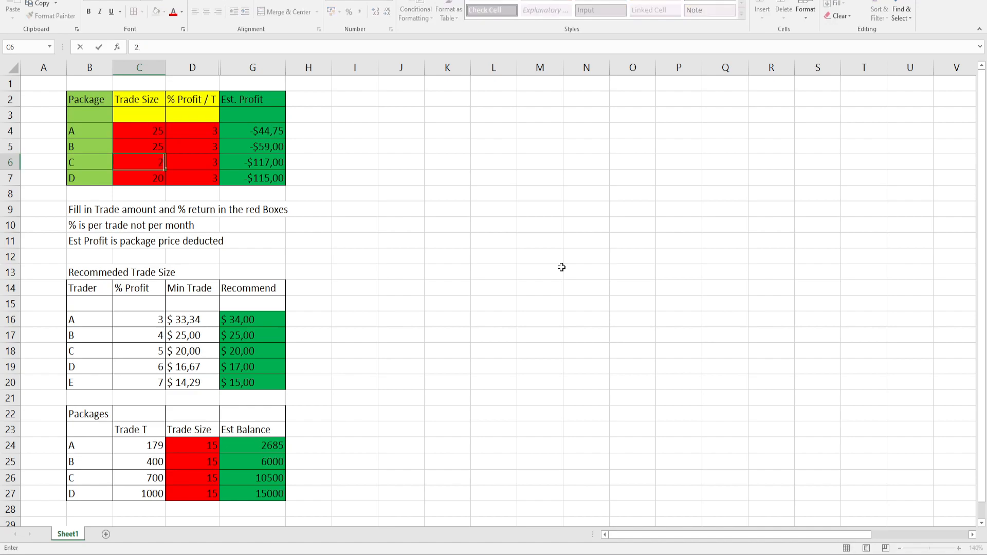
text(5)
key(Return)
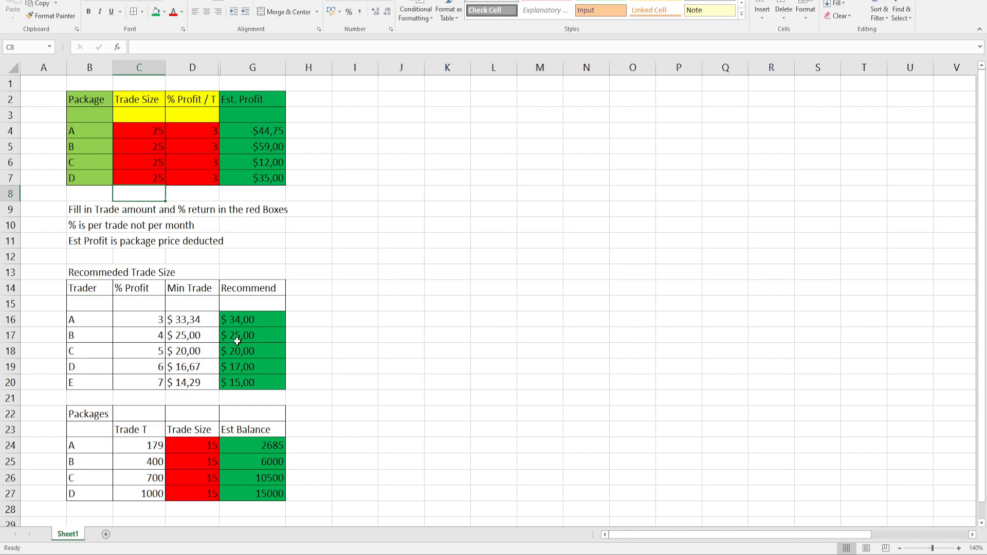
Step: Set every package's trade size to 34, trader A's recommended amount
click(138, 130)
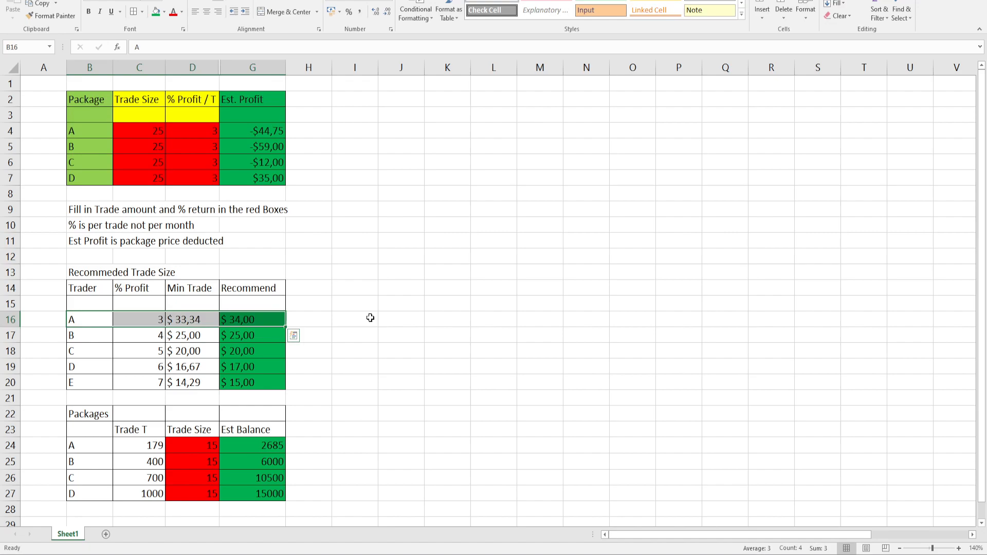
mouse_move(247, 318)
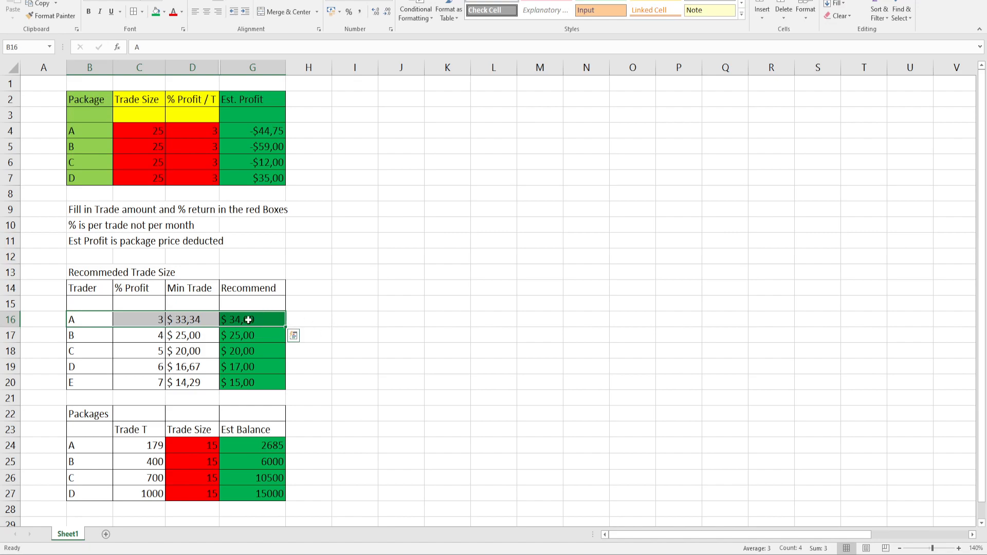
click(138, 131)
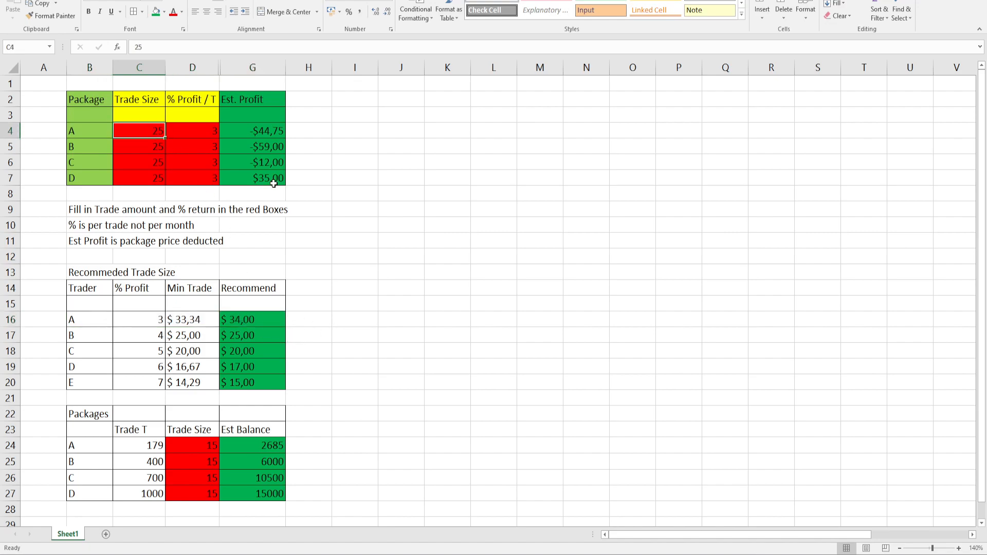
text(34)
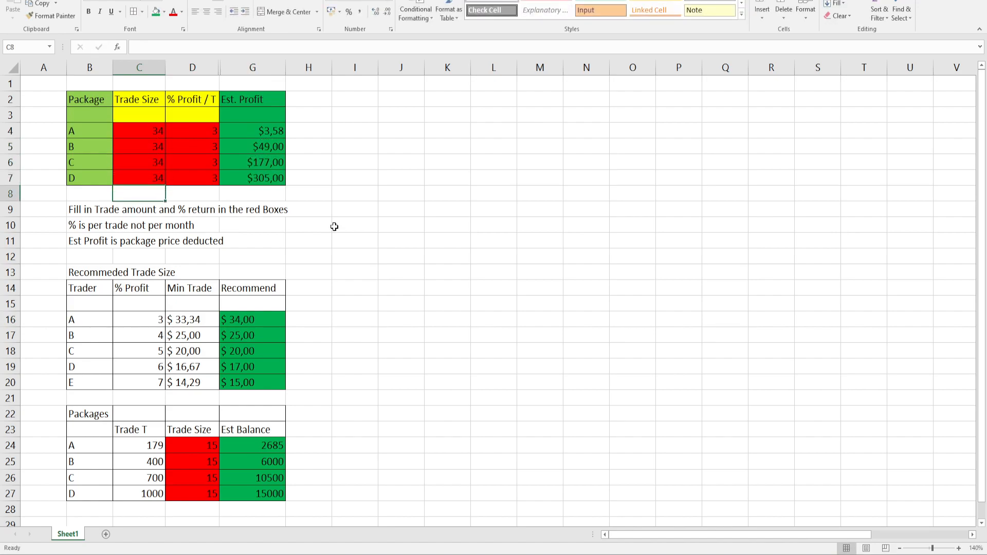
mouse_move(90, 129)
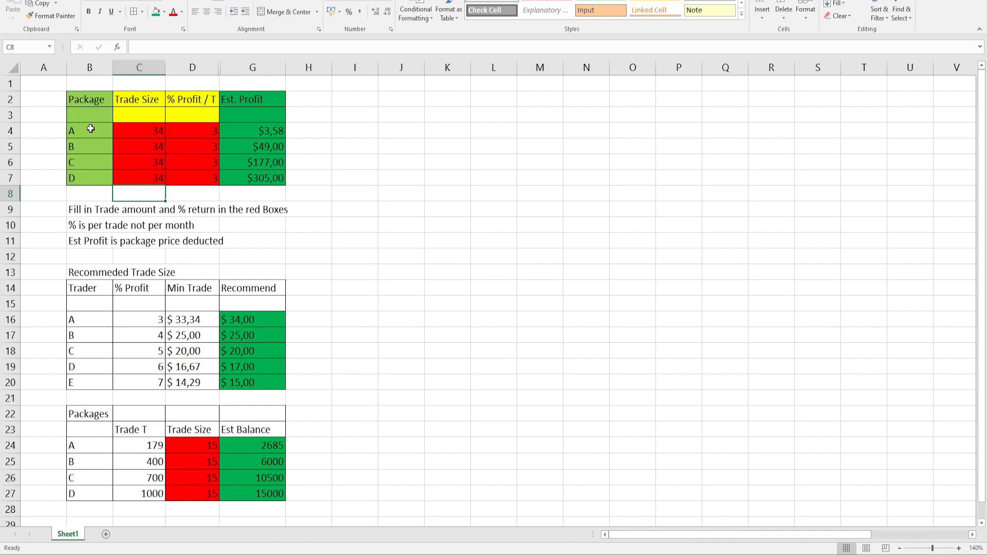
click(354, 131)
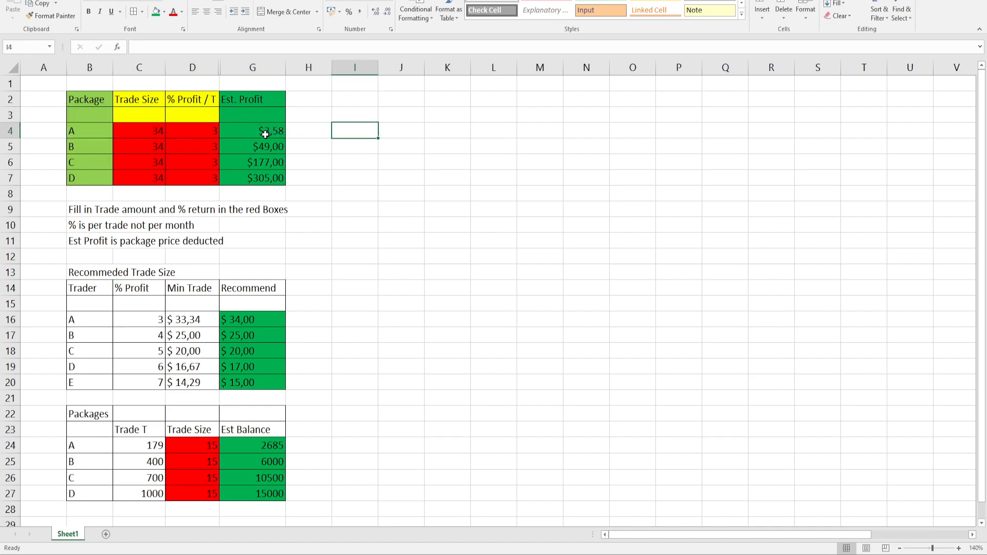
Step: Inspect package A's estimated profit formula and select the packages' % profit cells
click(253, 130)
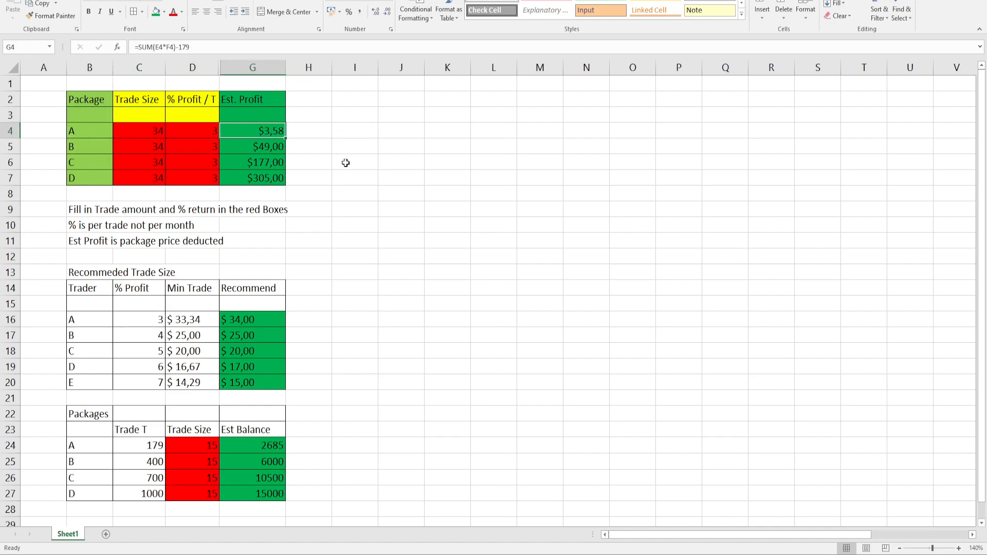
mouse_move(296, 164)
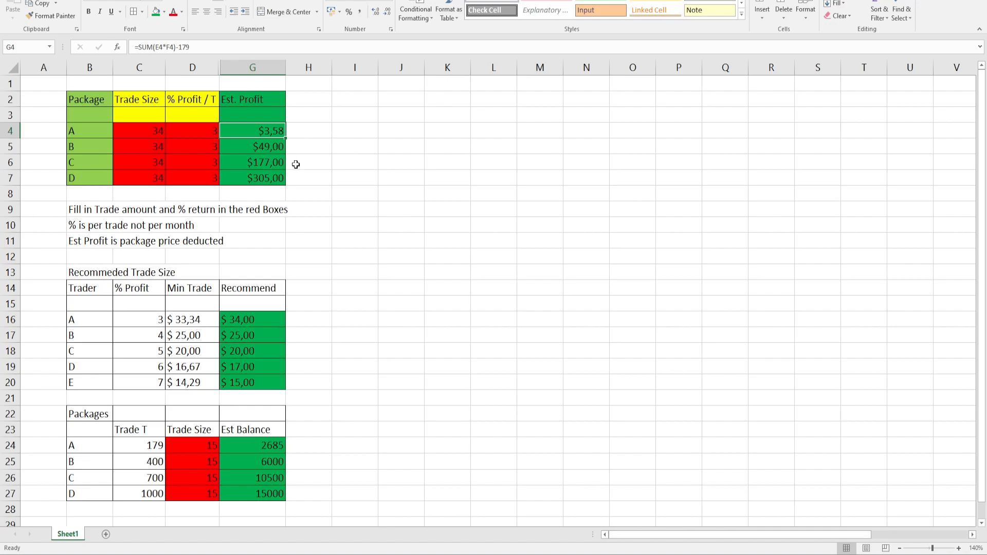
mouse_move(298, 183)
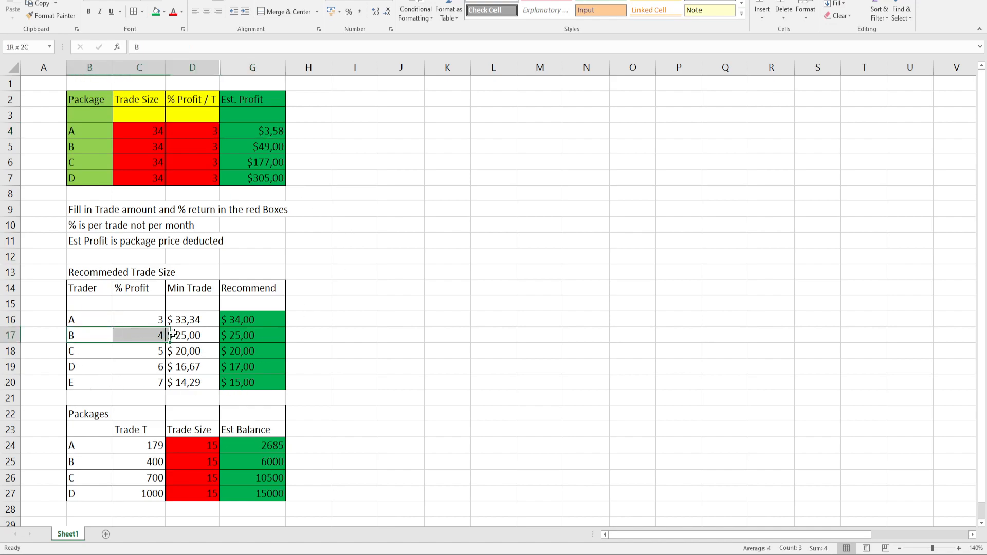
click(192, 131)
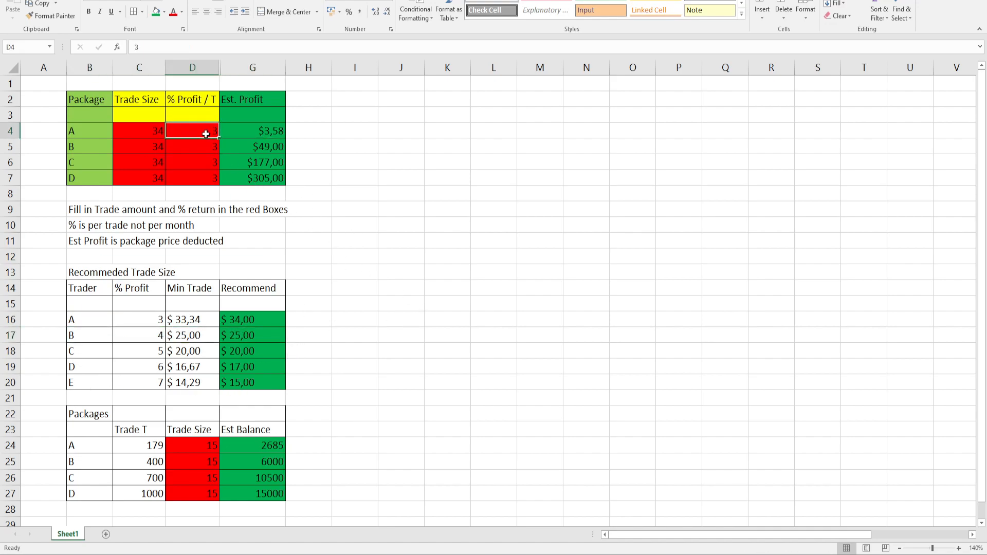
Step: Enter 4% profit and trade size 25 for all packages, then view package A's profit formula
text(4)
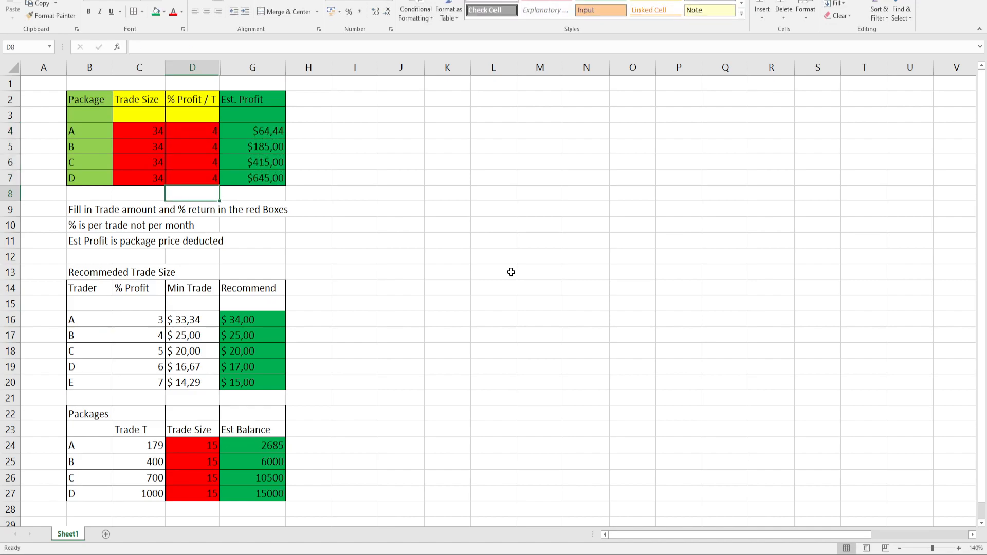
mouse_move(240, 335)
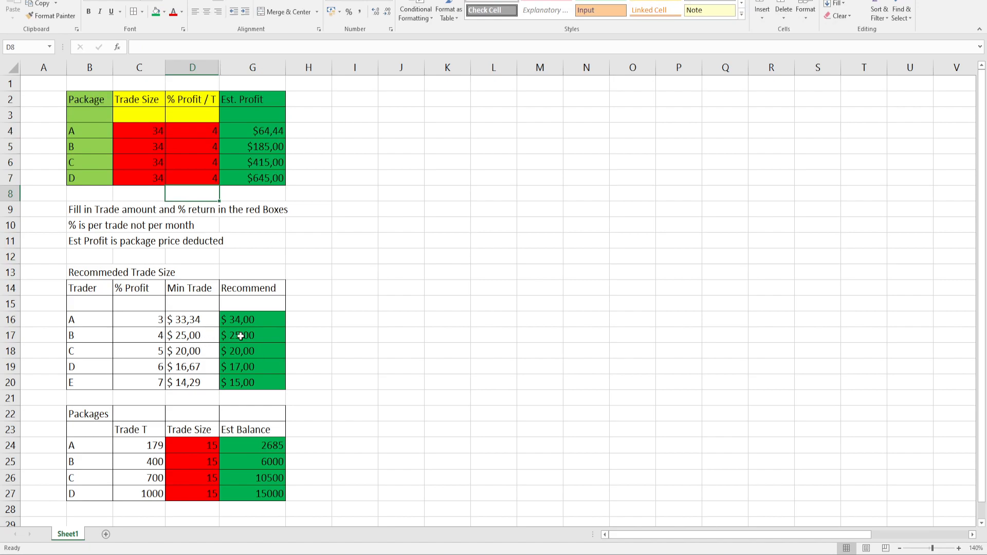
click(139, 131)
text(25)
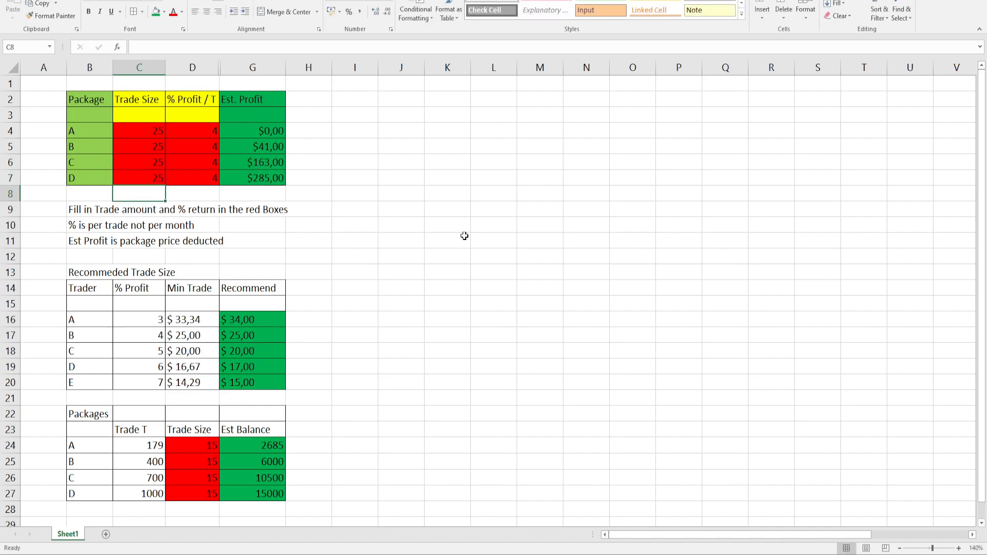
click(400, 193)
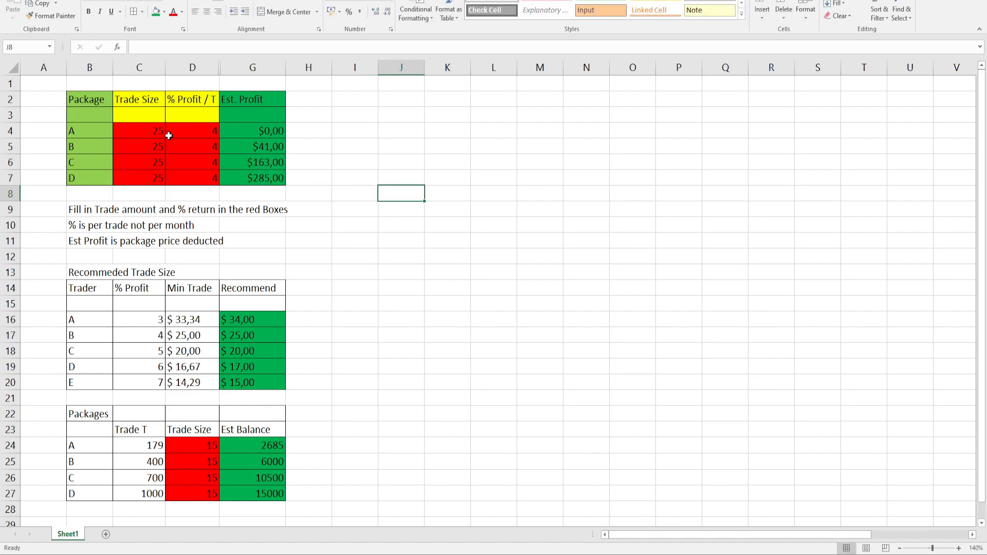
click(253, 130)
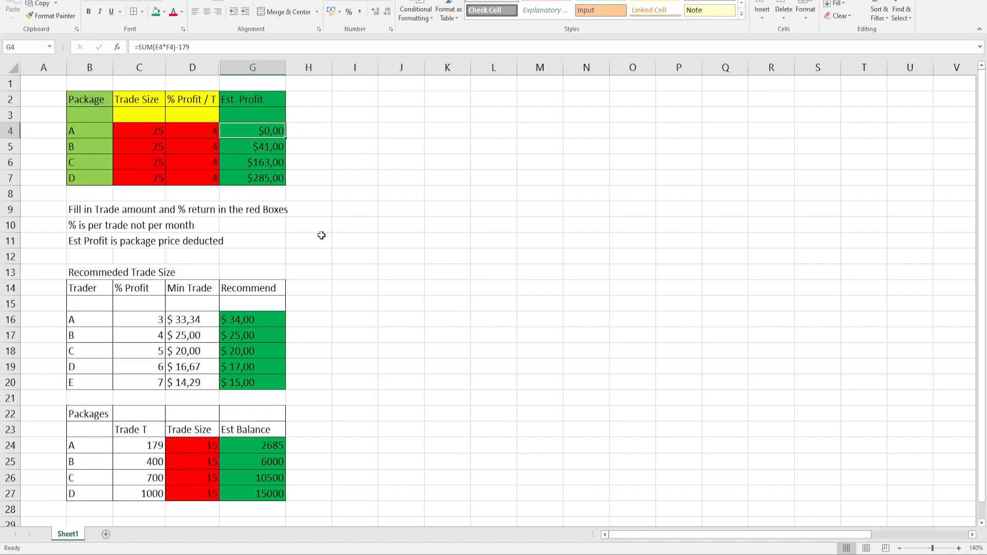
mouse_move(267, 188)
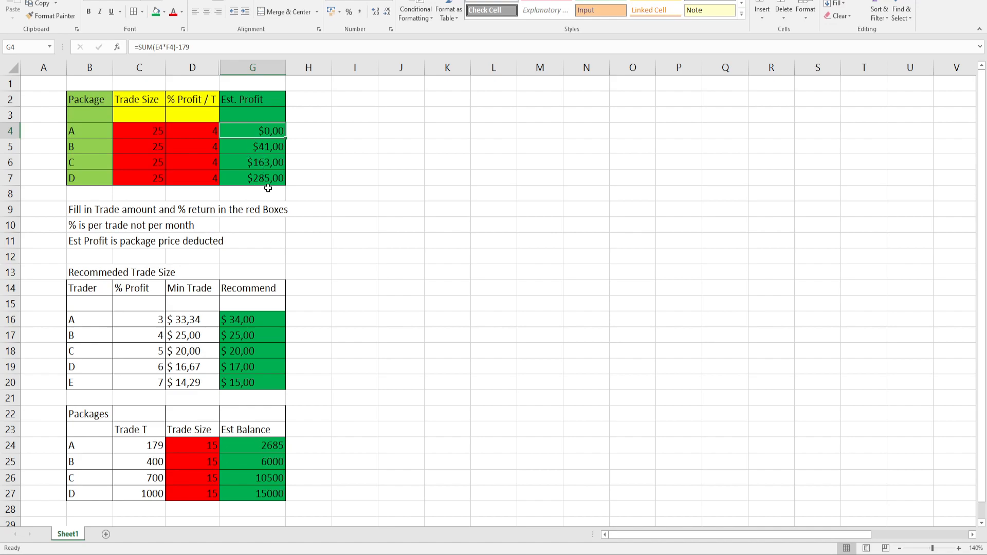
mouse_move(333, 173)
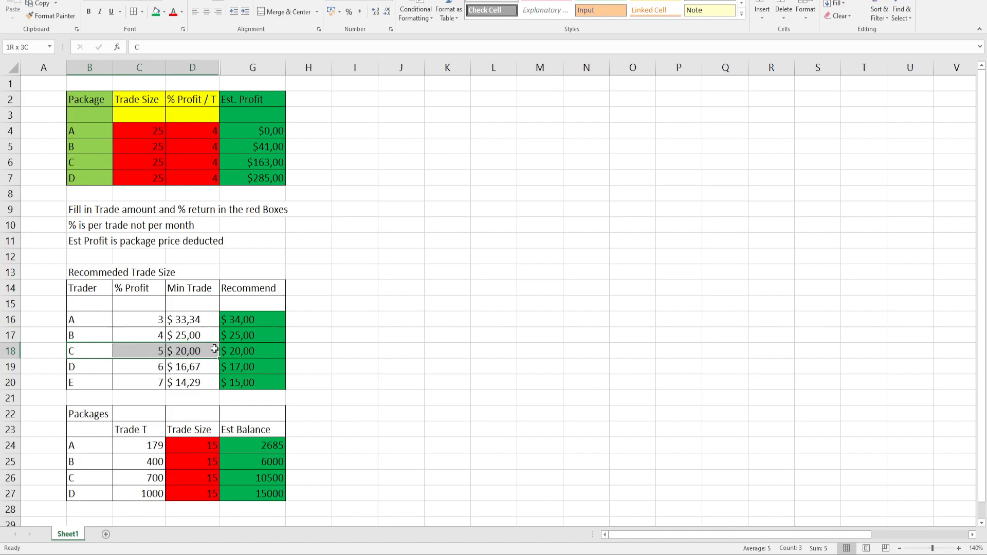
Step: Enter 5% profit and trade size 20 for all packages and highlight package A's row
click(192, 130)
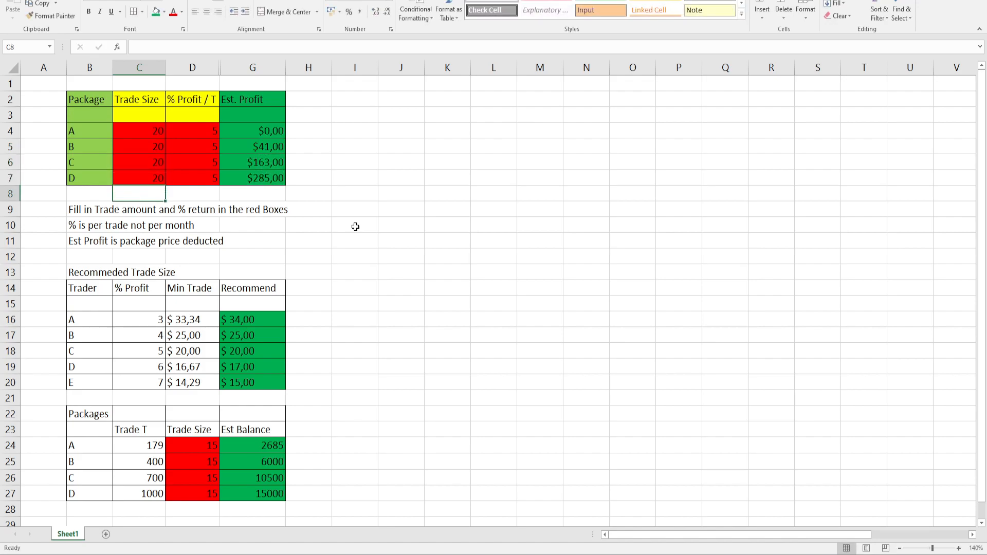
click(10, 162)
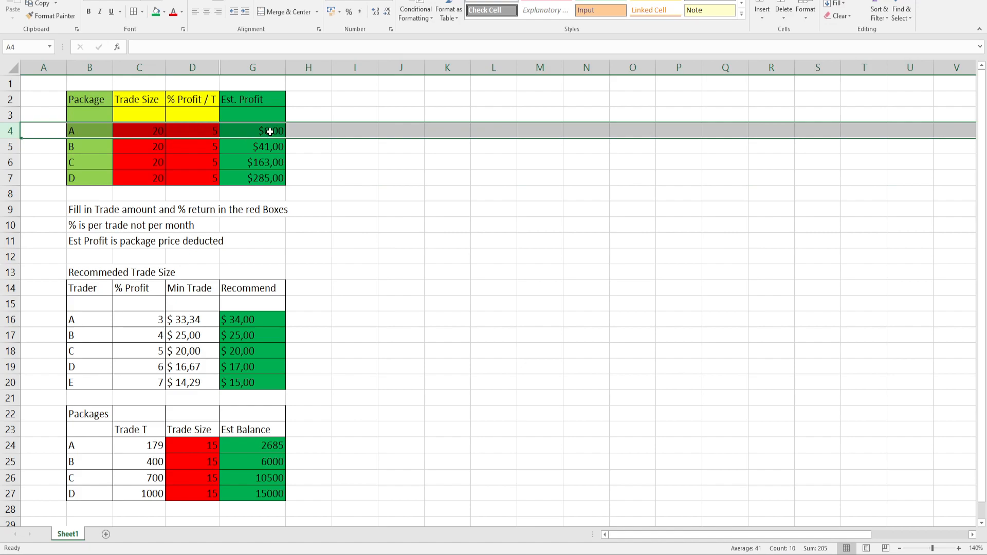
mouse_move(332, 187)
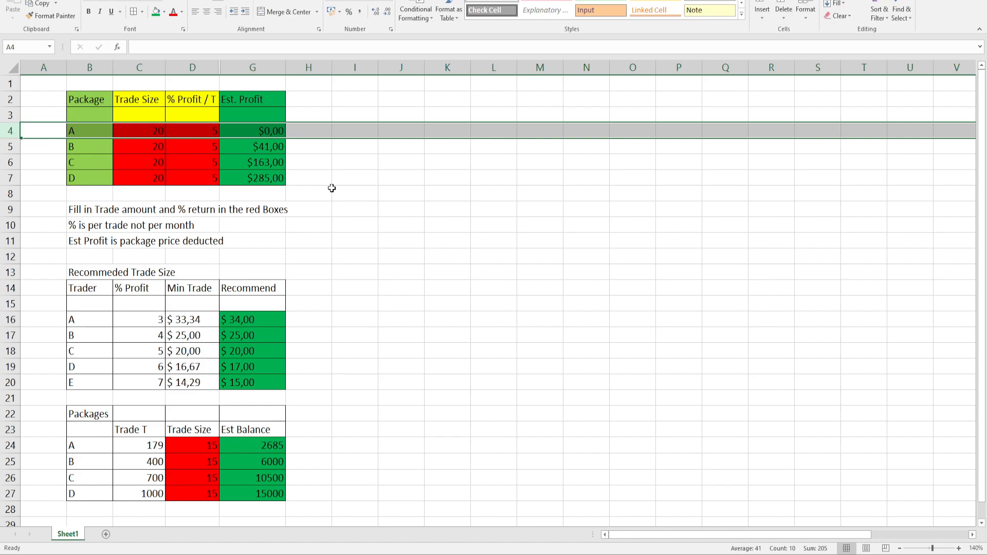
mouse_move(83, 366)
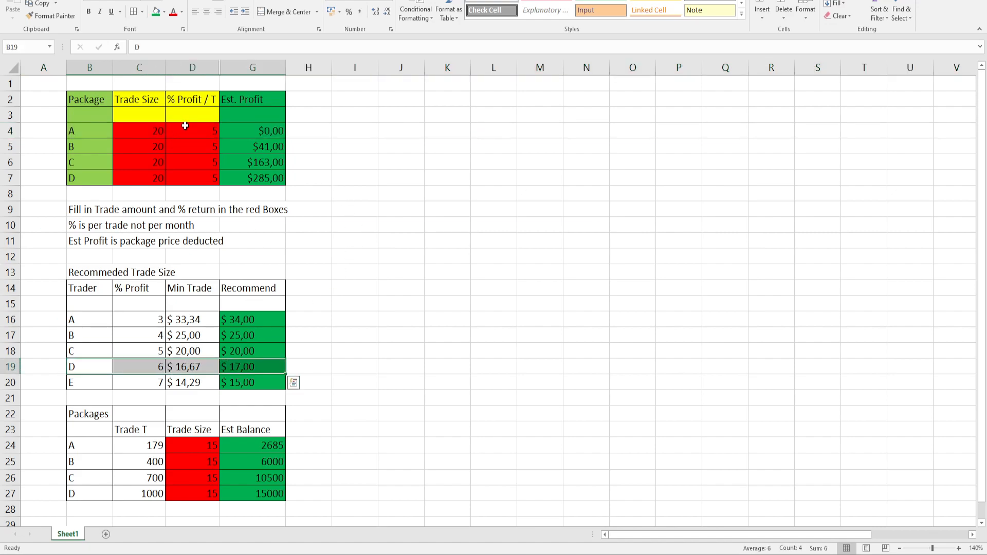
Step: Enter 6% profit and trade size 17 for all packages, giving profits $3.58 to $305
click(192, 146)
text(6)
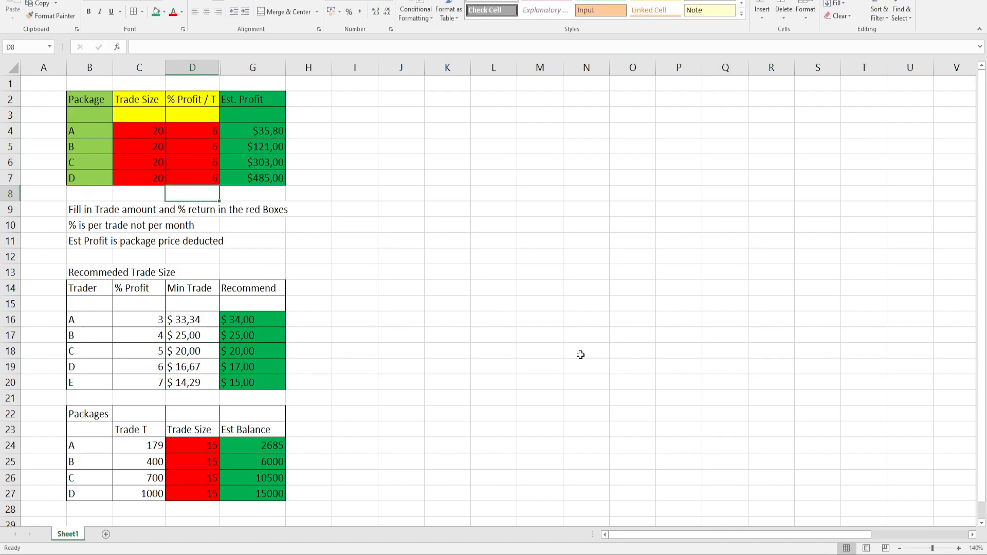
click(139, 131)
text(17)
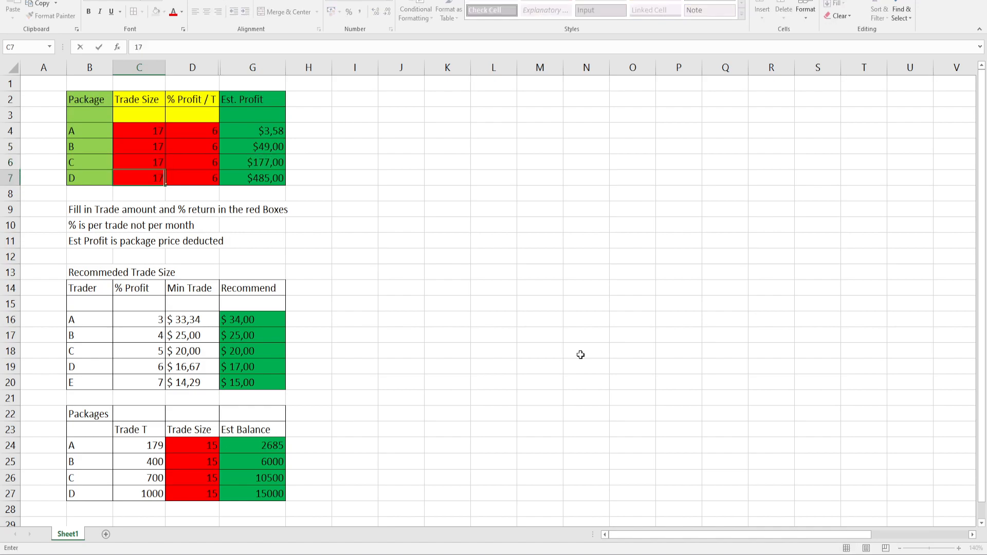
click(400, 209)
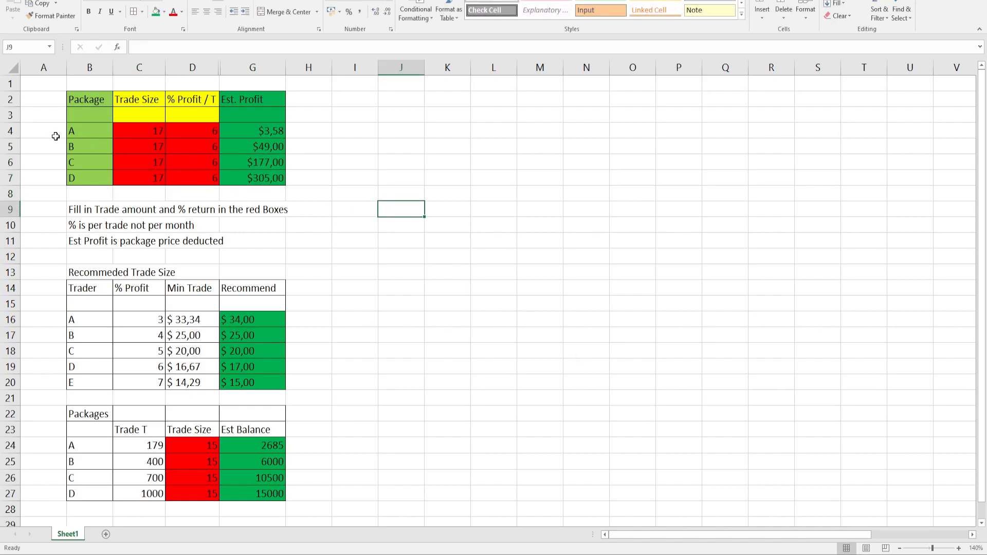
click(89, 130)
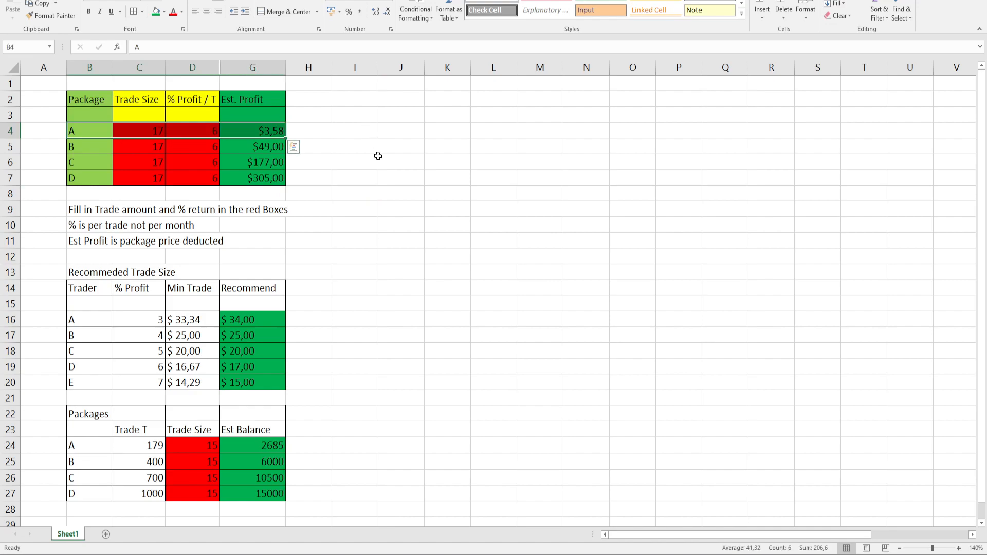
click(355, 177)
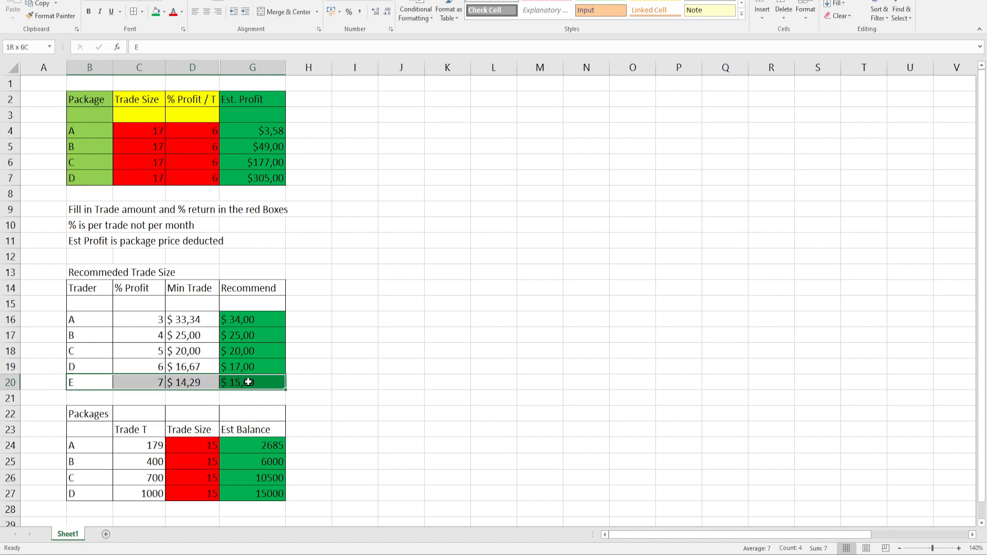
Step: Enter 7% profit and trade size 15 for all packages, giving profits $8.95 to $335
click(193, 130)
text(7)
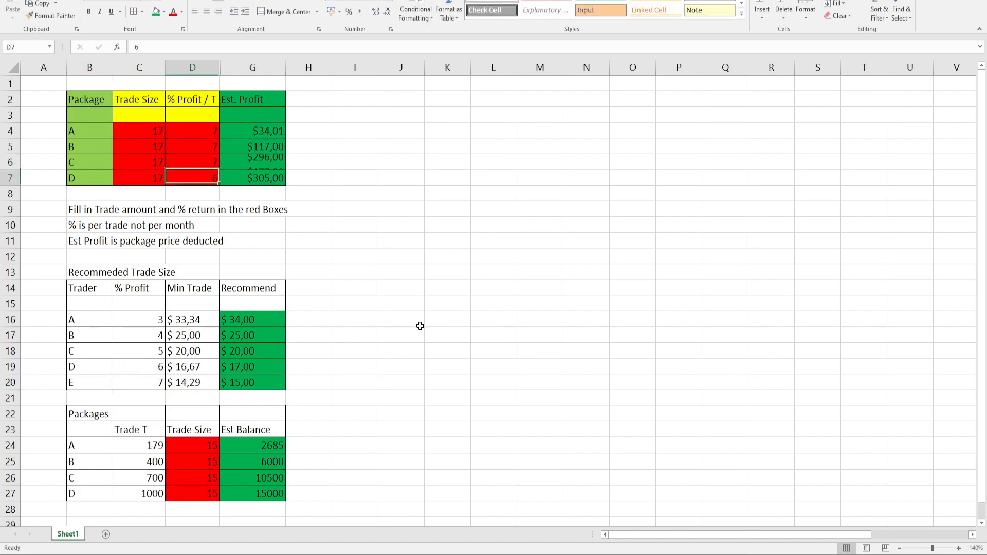
click(139, 178)
text(15)
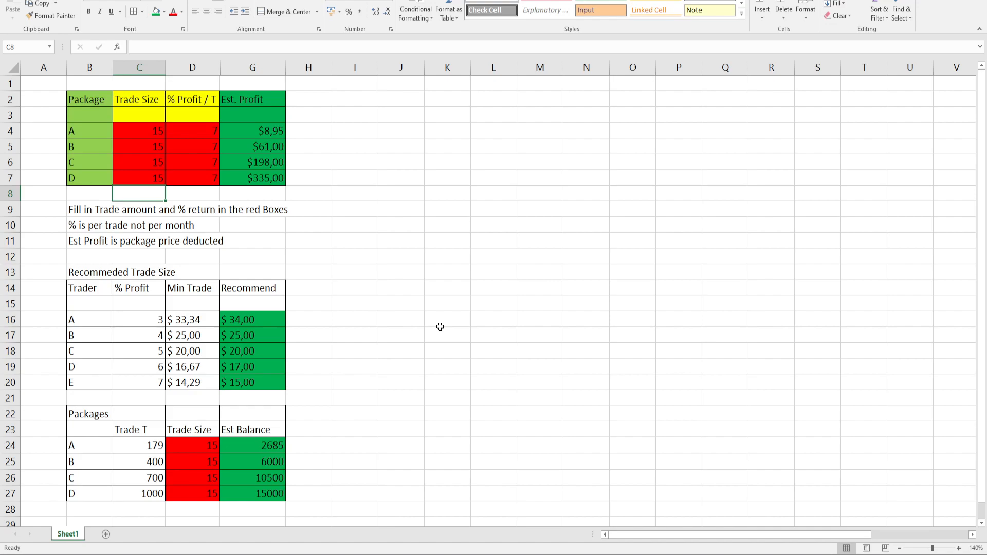
mouse_move(429, 335)
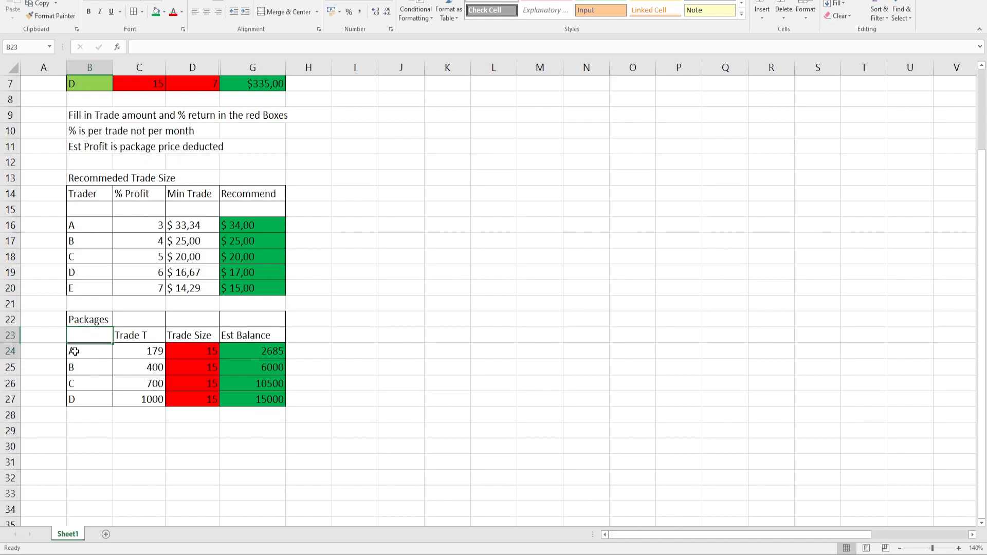
Step: Fill the Trade T values for packages A to D with yellow
click(192, 445)
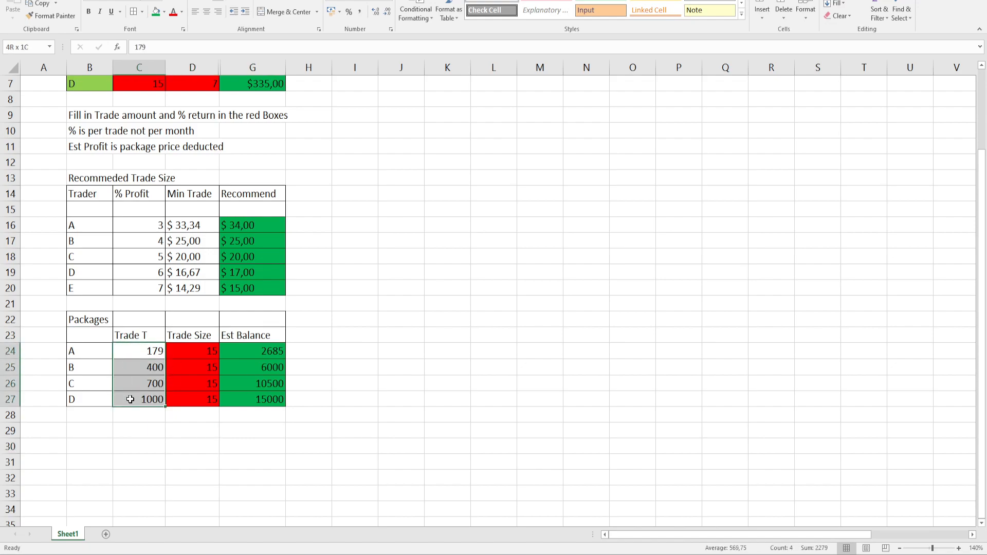
click(165, 11)
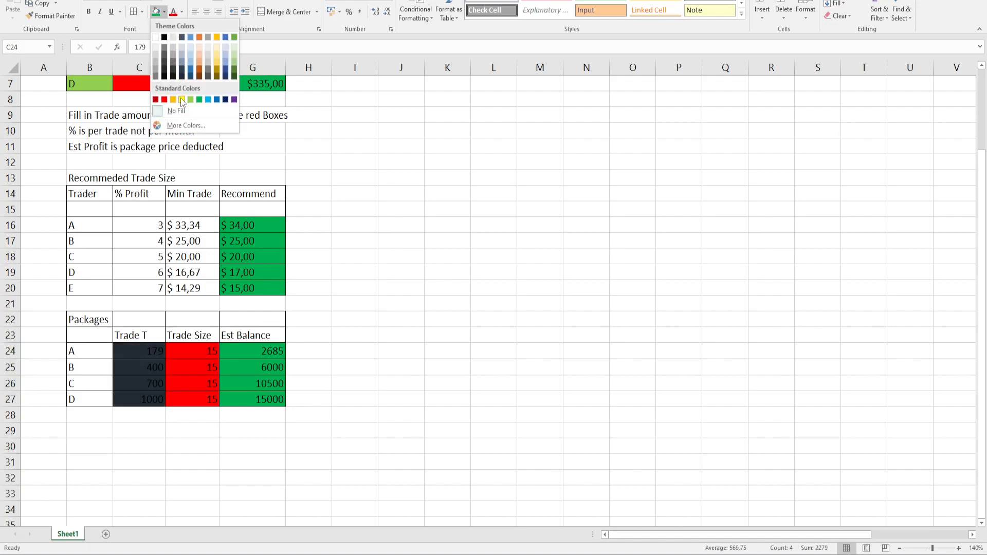
click(182, 99)
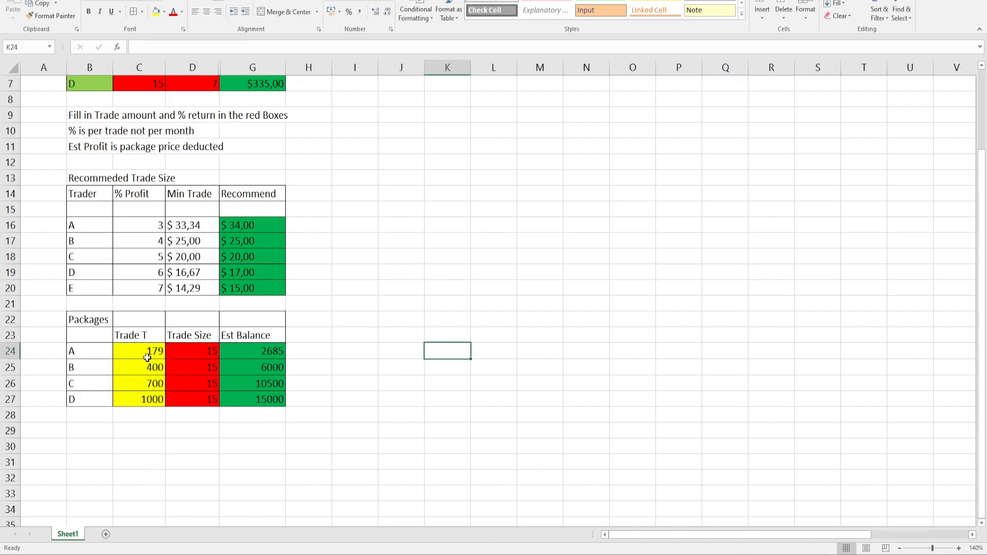
mouse_move(192, 376)
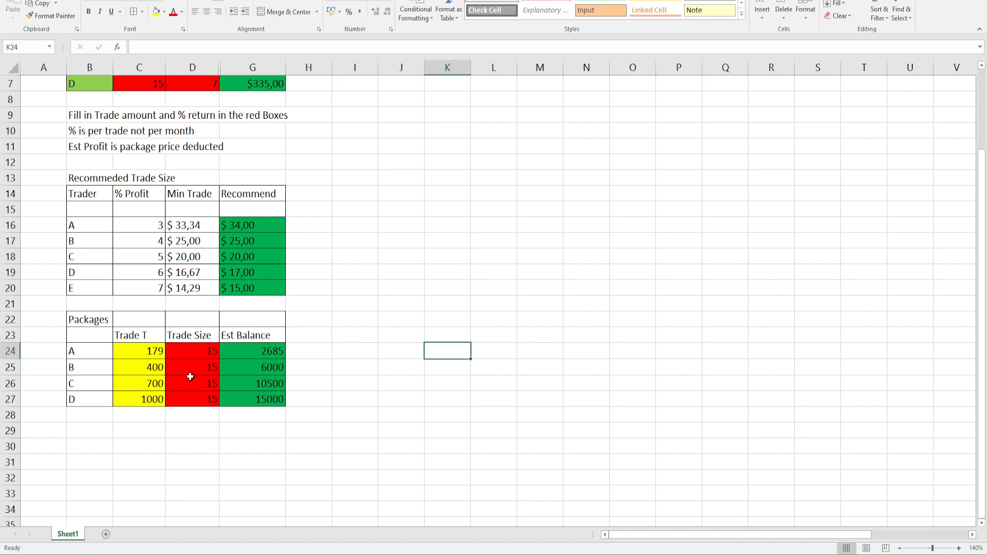
mouse_move(195, 357)
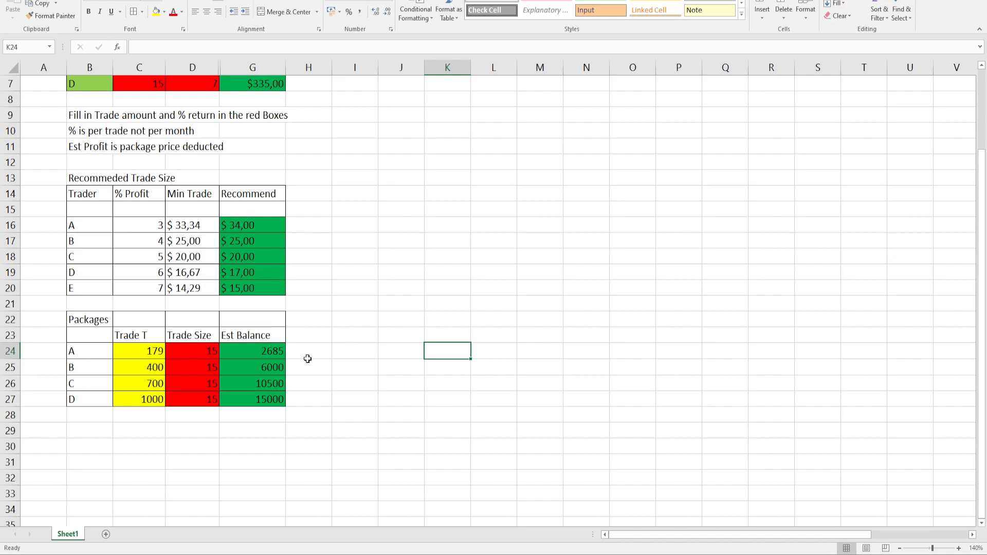
click(253, 350)
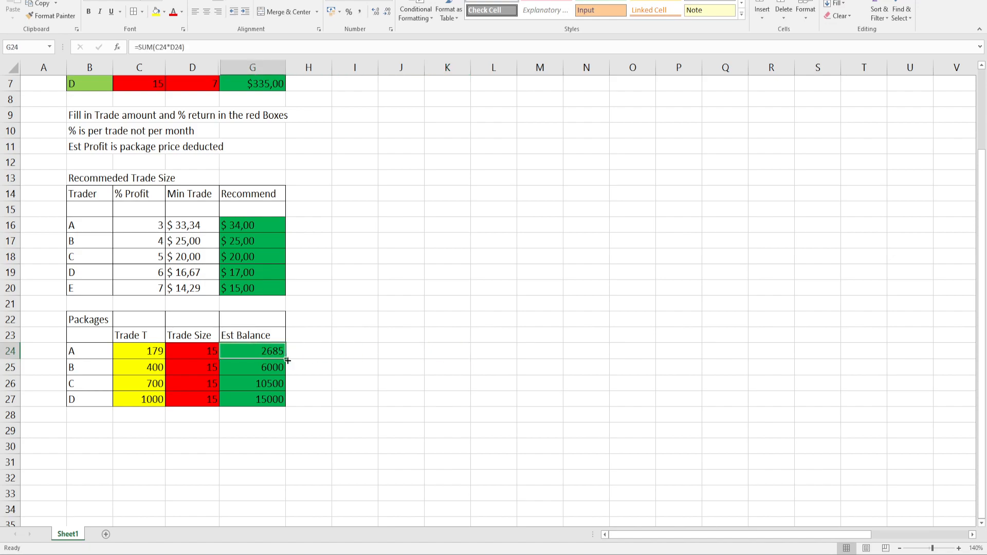
mouse_move(326, 420)
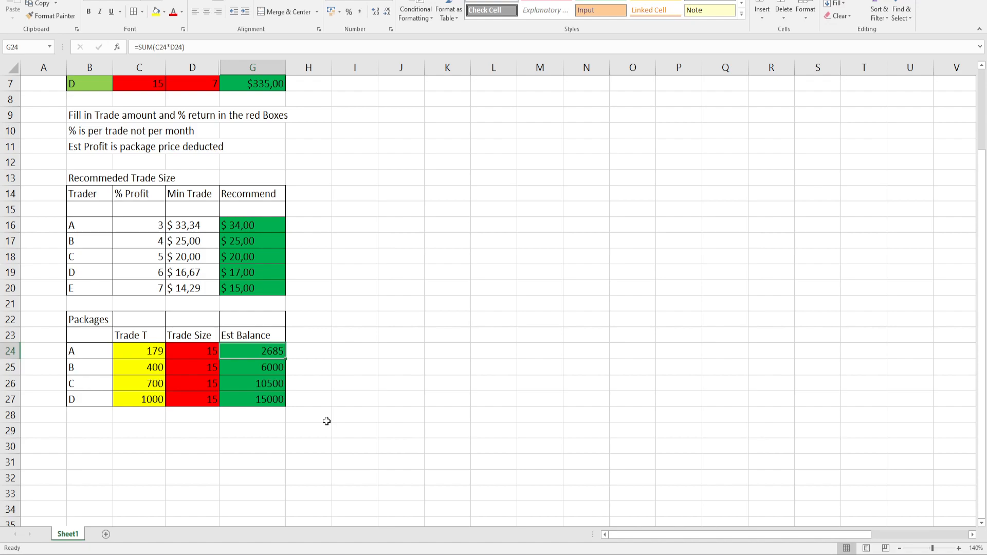
scroll(up, 3)
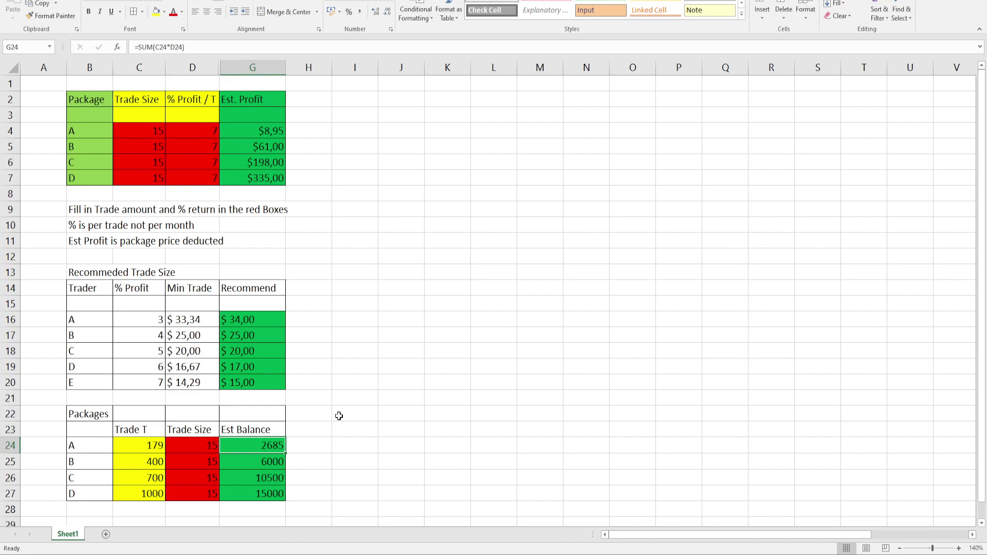
mouse_move(324, 421)
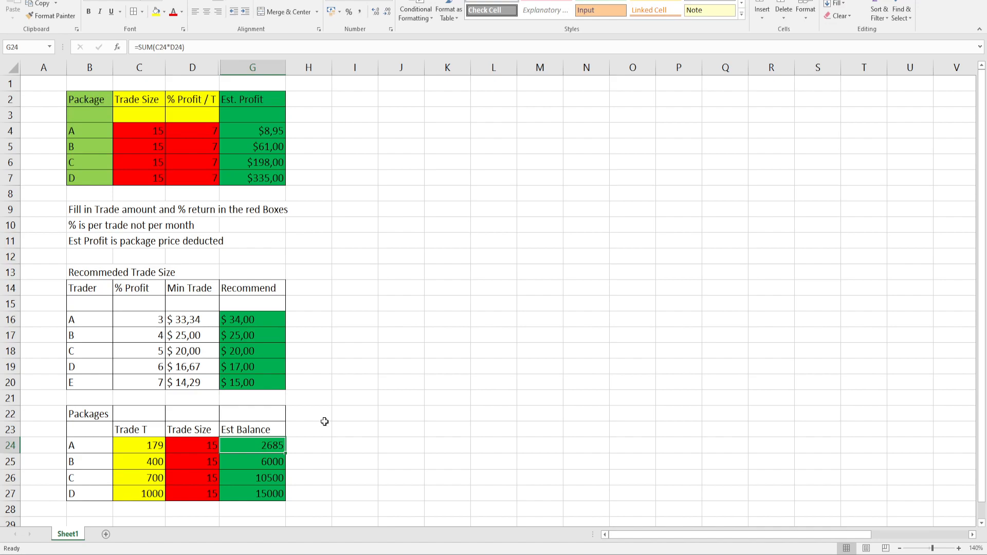